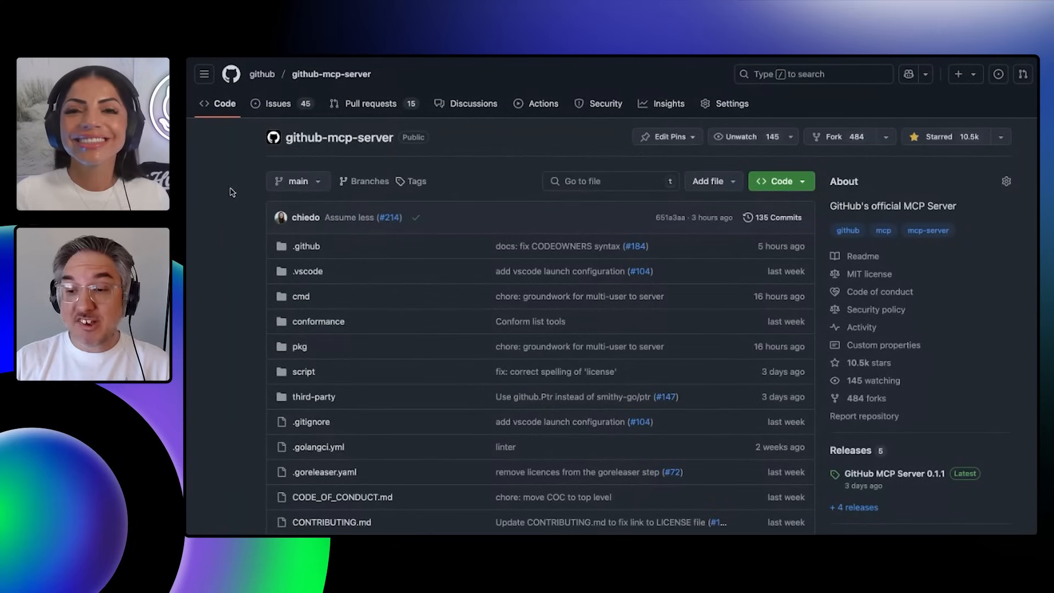
mouse_move(236, 199)
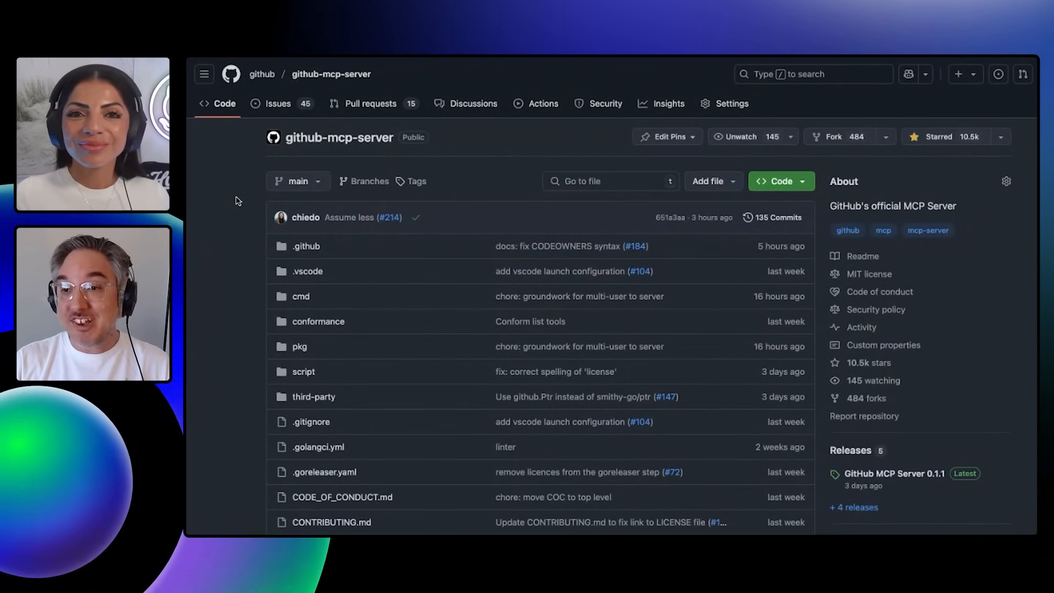
mouse_move(492, 204)
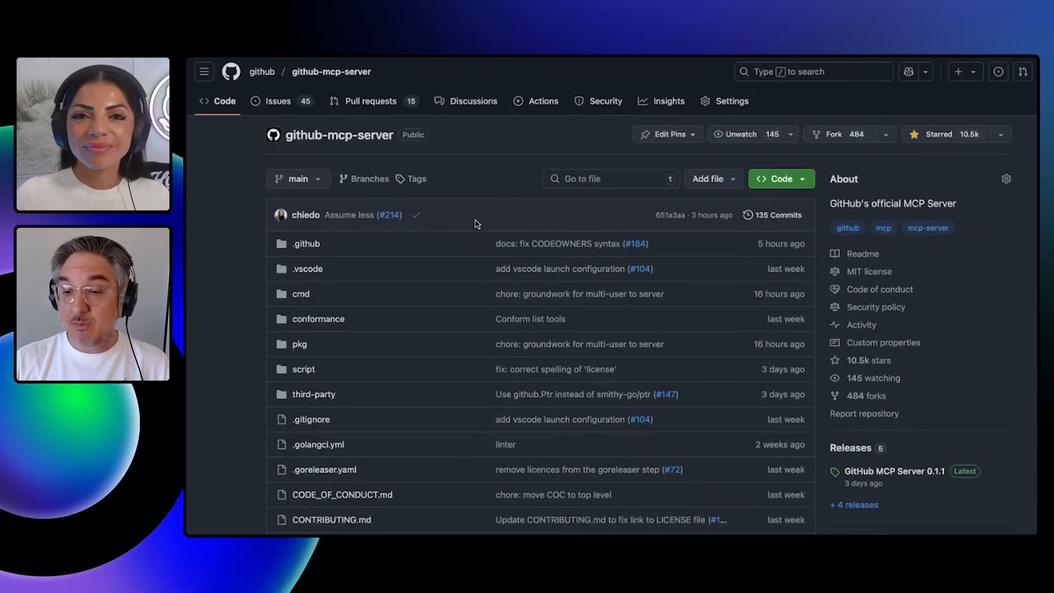
Scroll through the GitHub MCP server tools in the picker and confirm them with OK
scroll(down, 3)
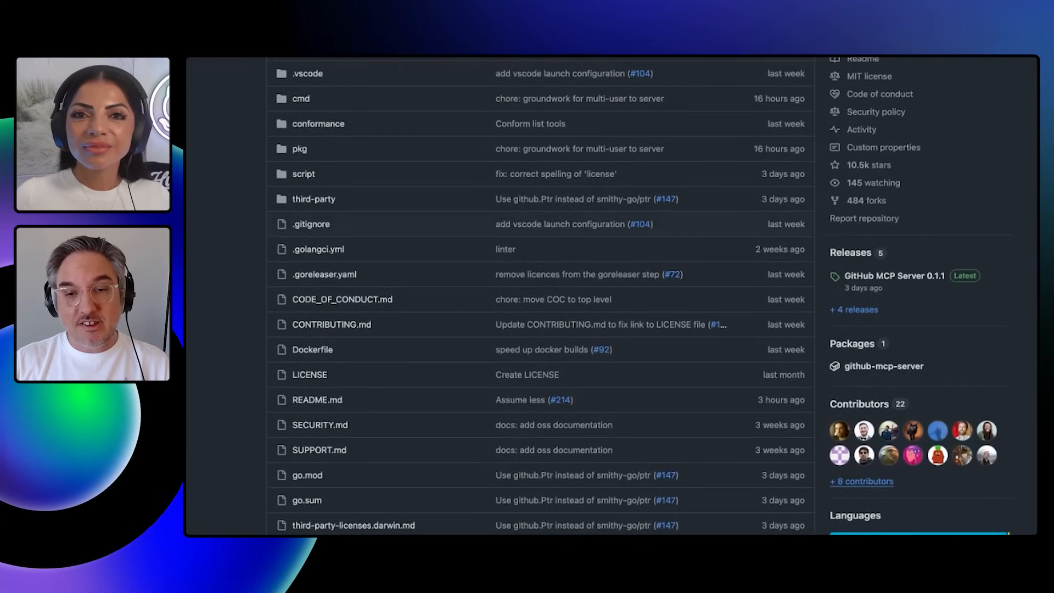
scroll(down, 3)
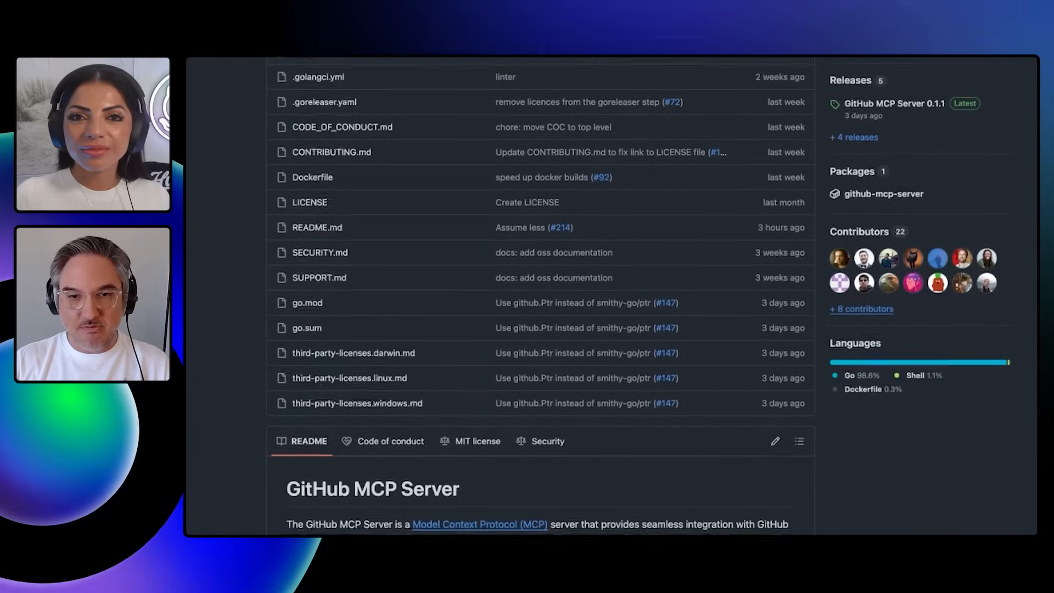
scroll(down, 3)
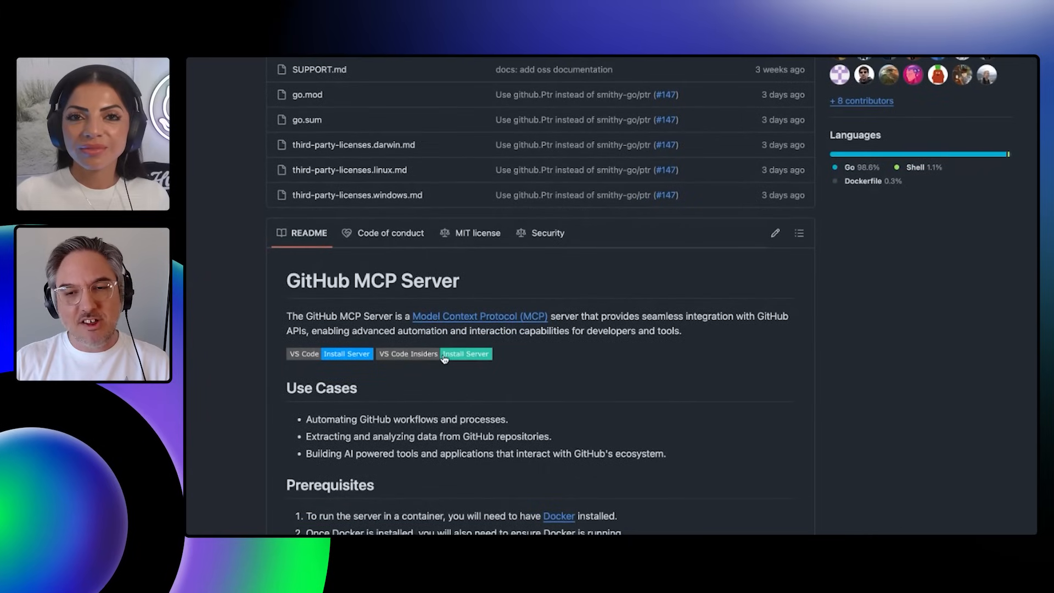
scroll(down, 3)
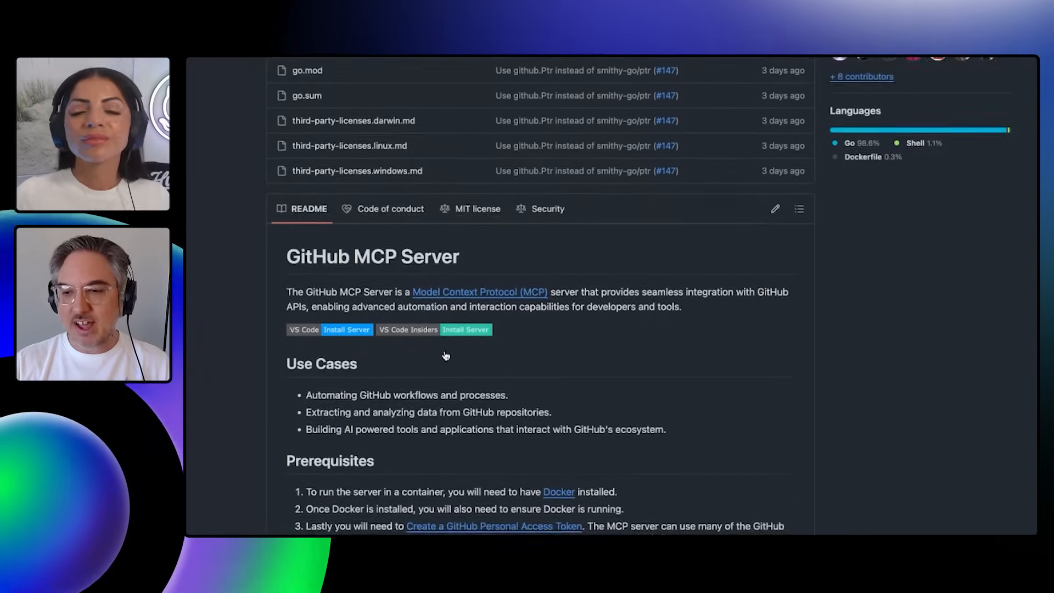
scroll(down, 3)
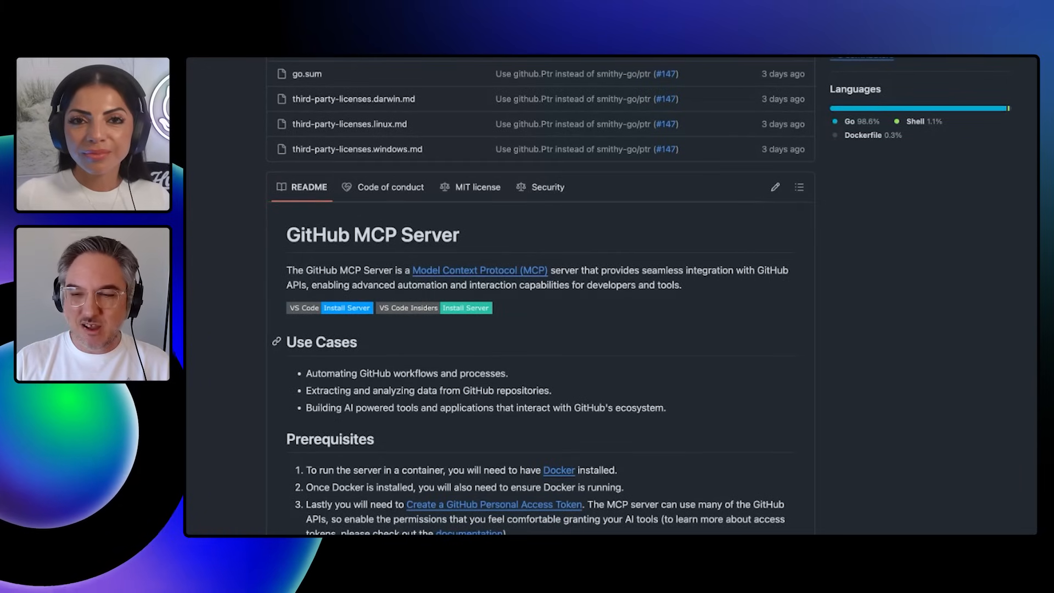
scroll(down, 3)
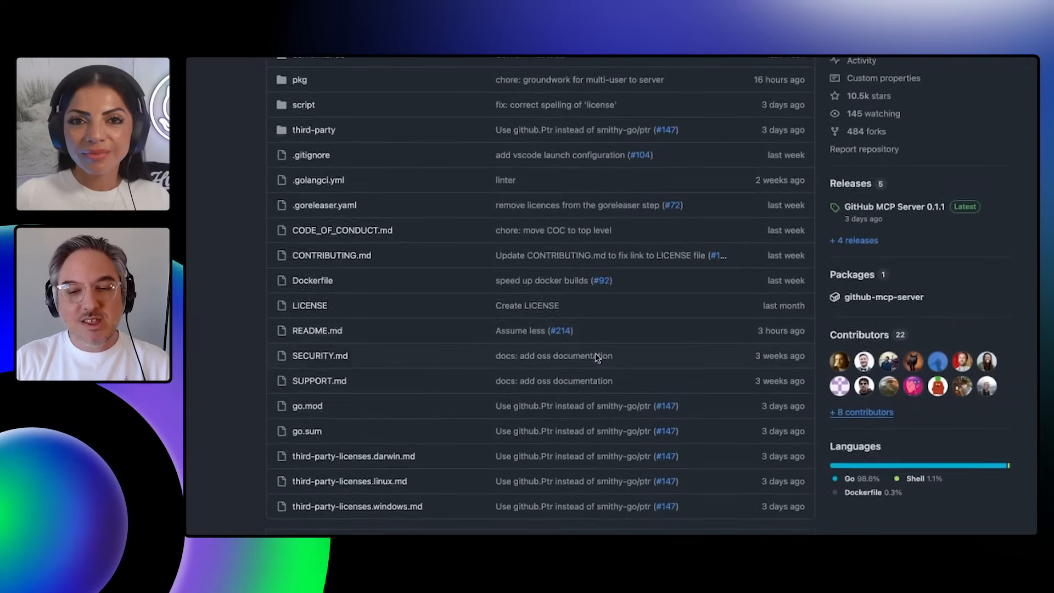
scroll(down, 3)
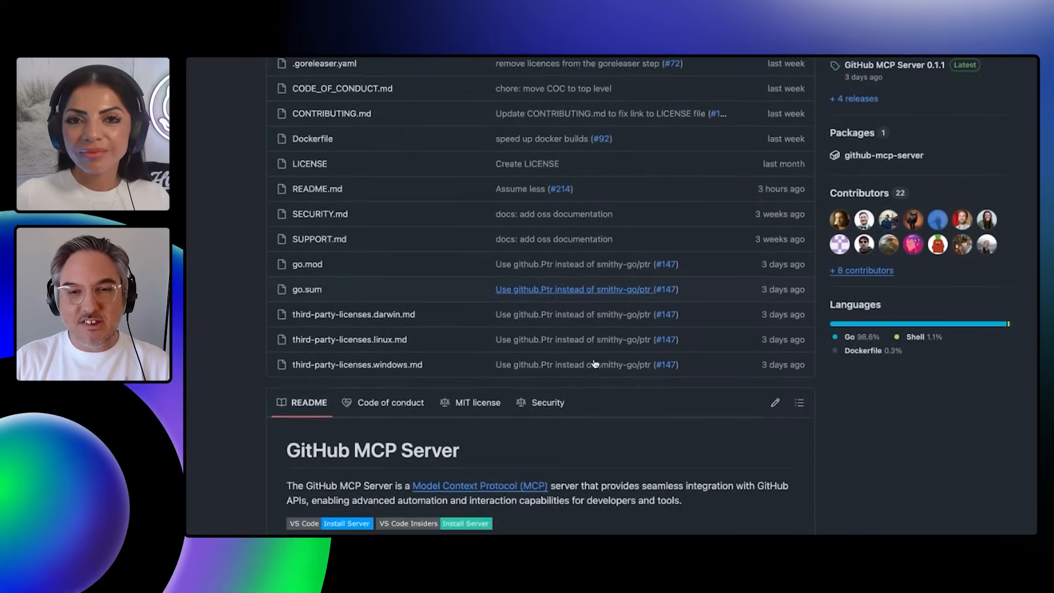
scroll(down, 3)
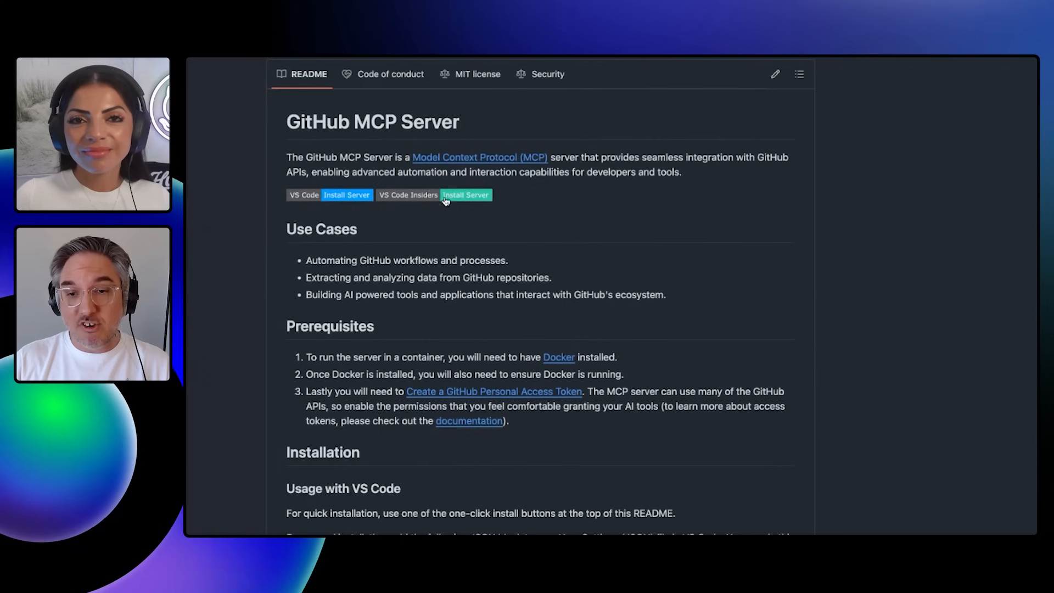
mouse_move(472, 313)
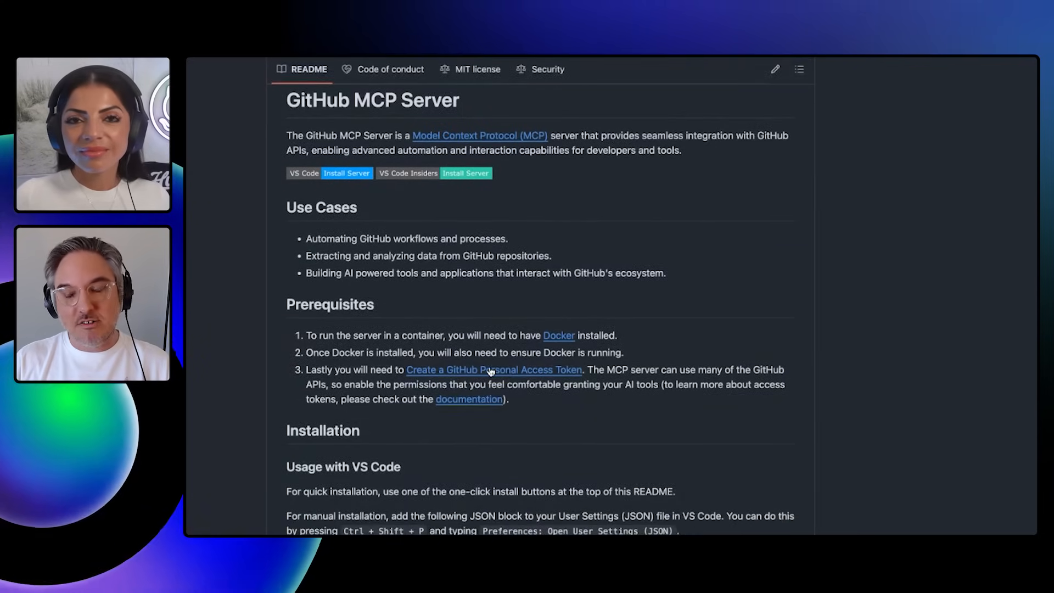
scroll(down, 3)
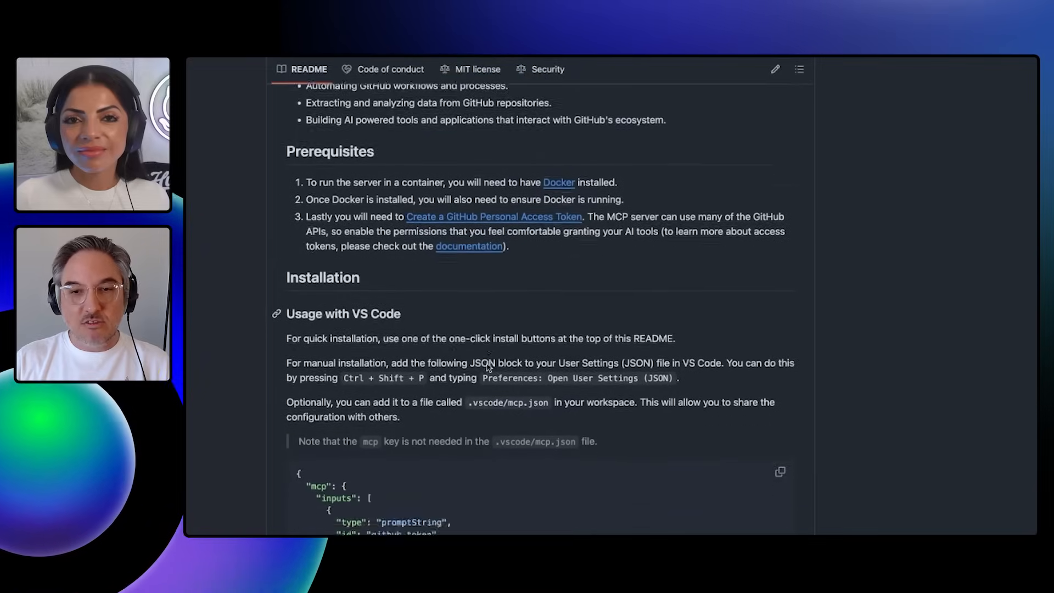
scroll(down, 3)
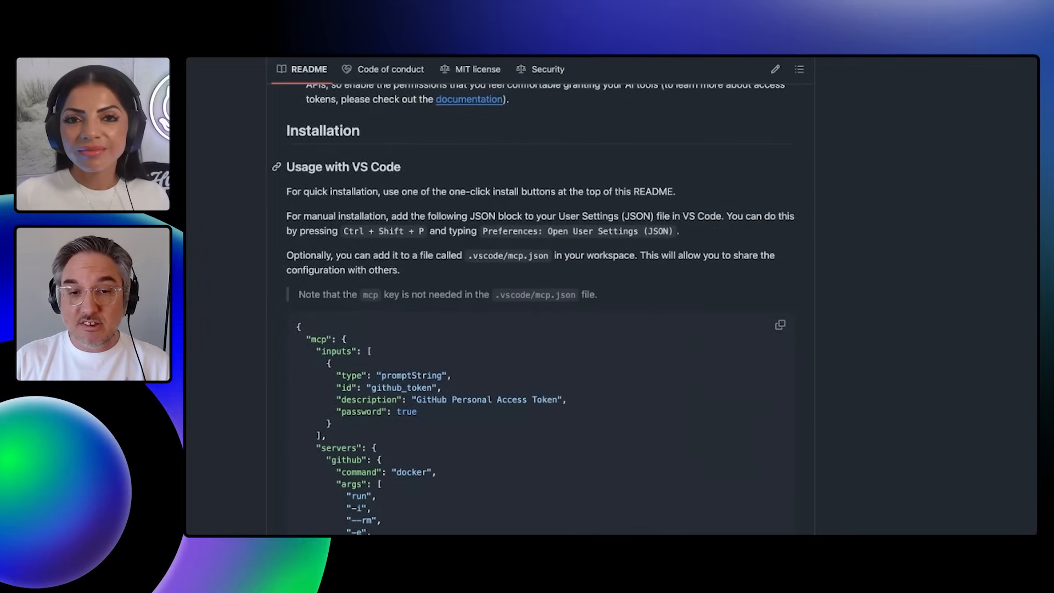
scroll(down, 3)
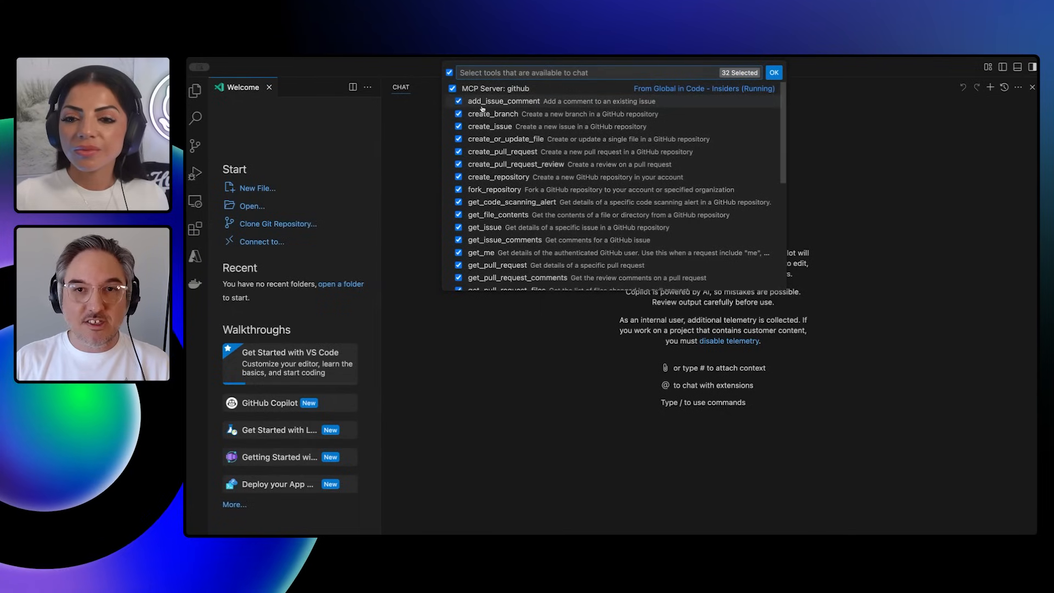
scroll(down, 3)
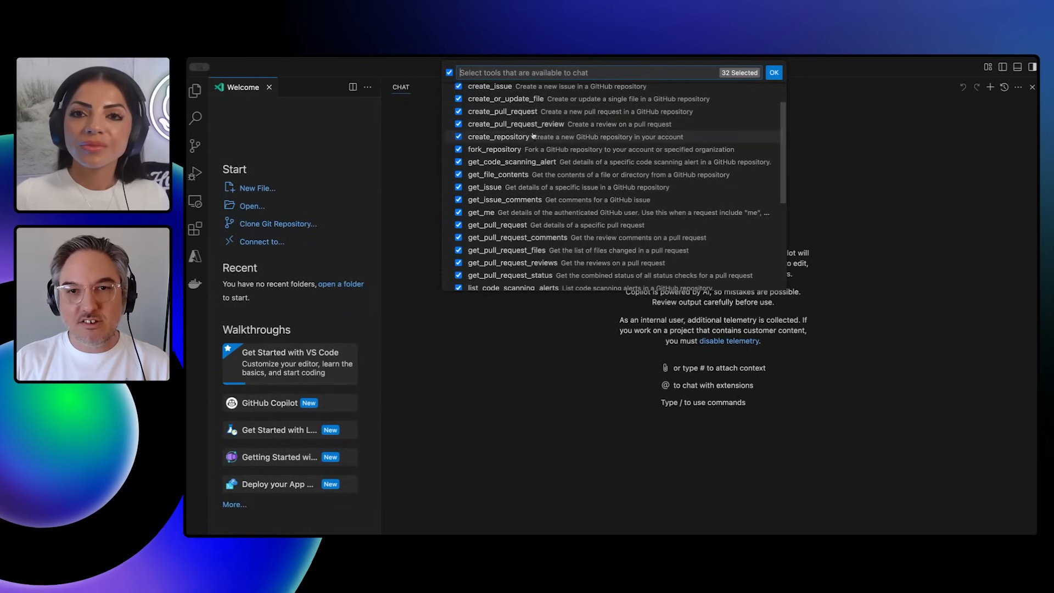
scroll(down, 3)
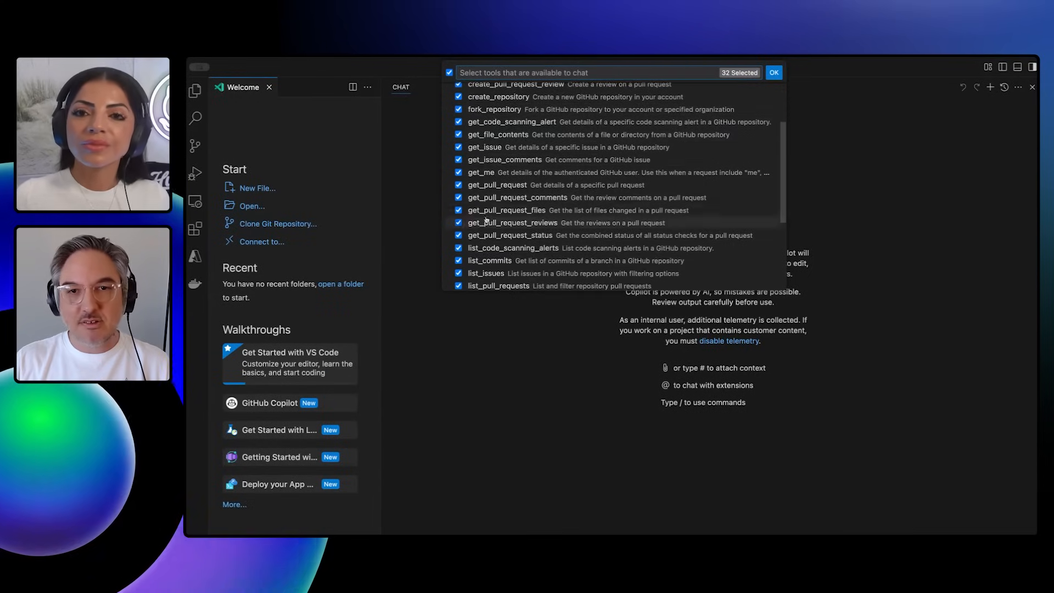
click(773, 73)
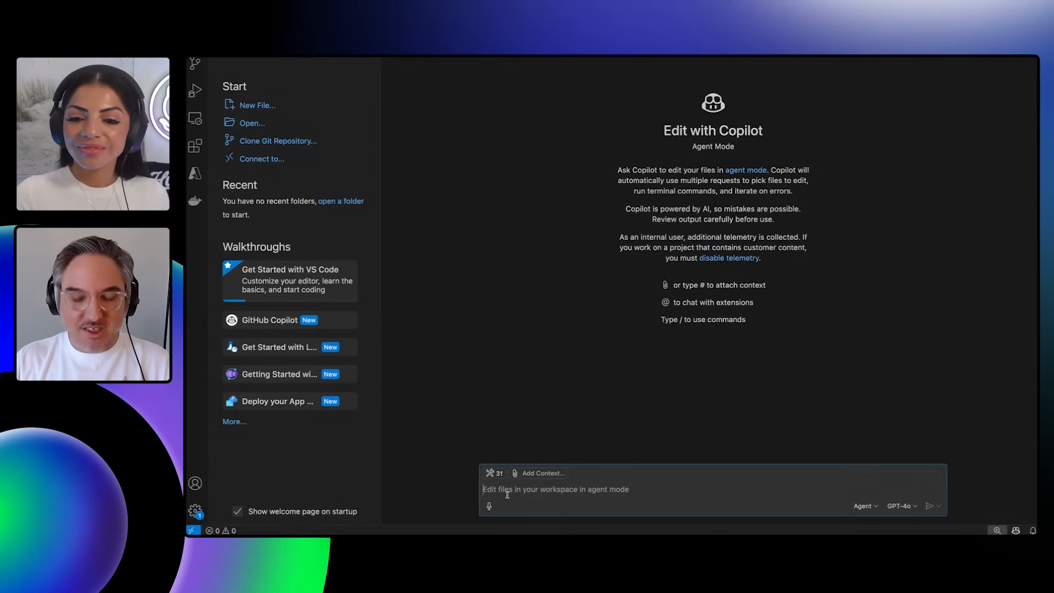
Ask Copilot to list GitHub's top 10 most popular repos and summarize their commonalities
text(list the top 10 most popular repos on GitHub and summarize what they have in common)
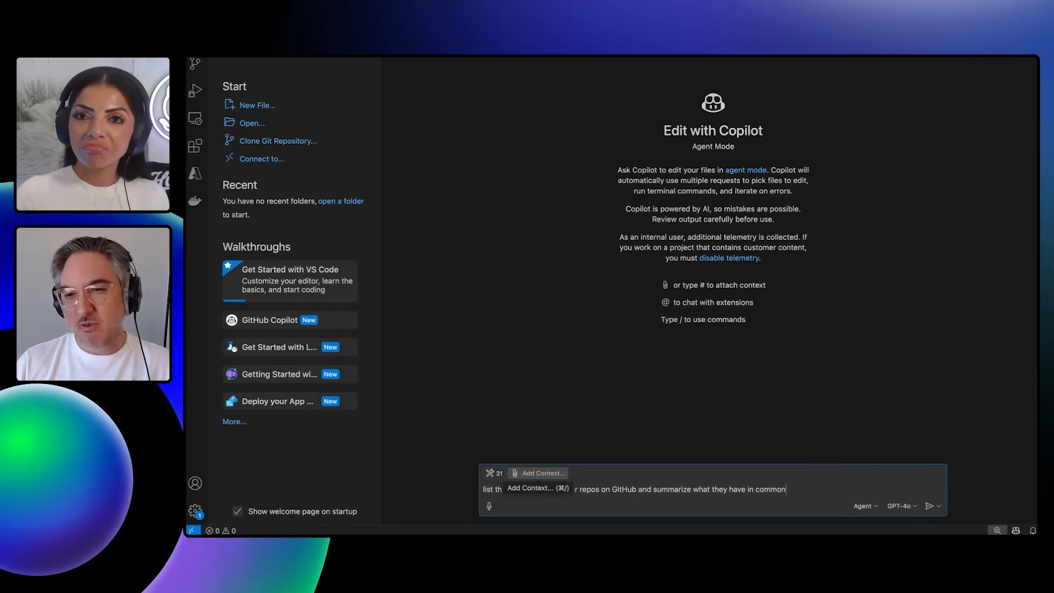
mouse_move(561, 364)
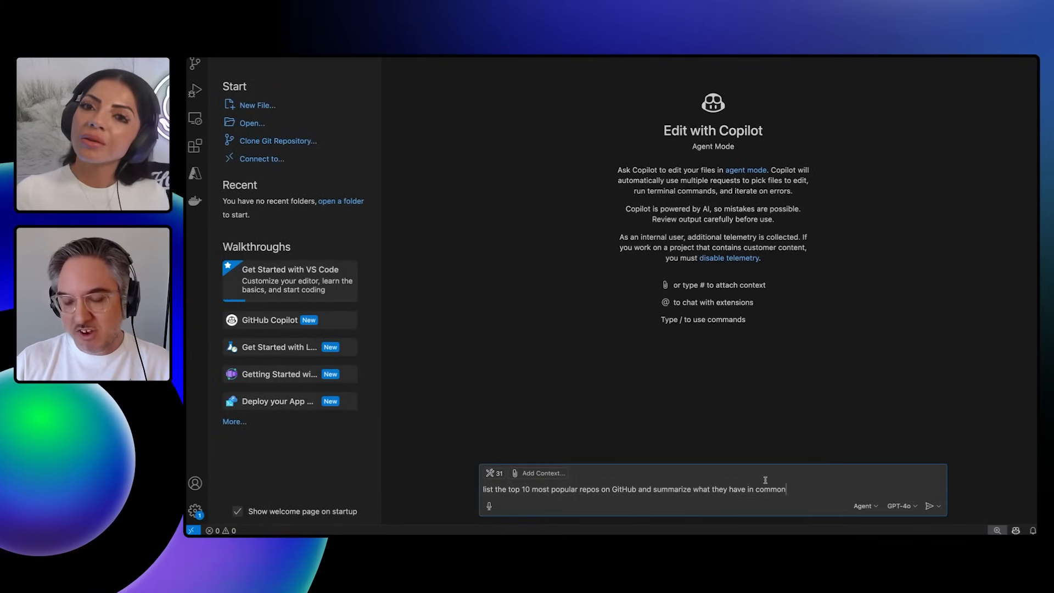
click(931, 505)
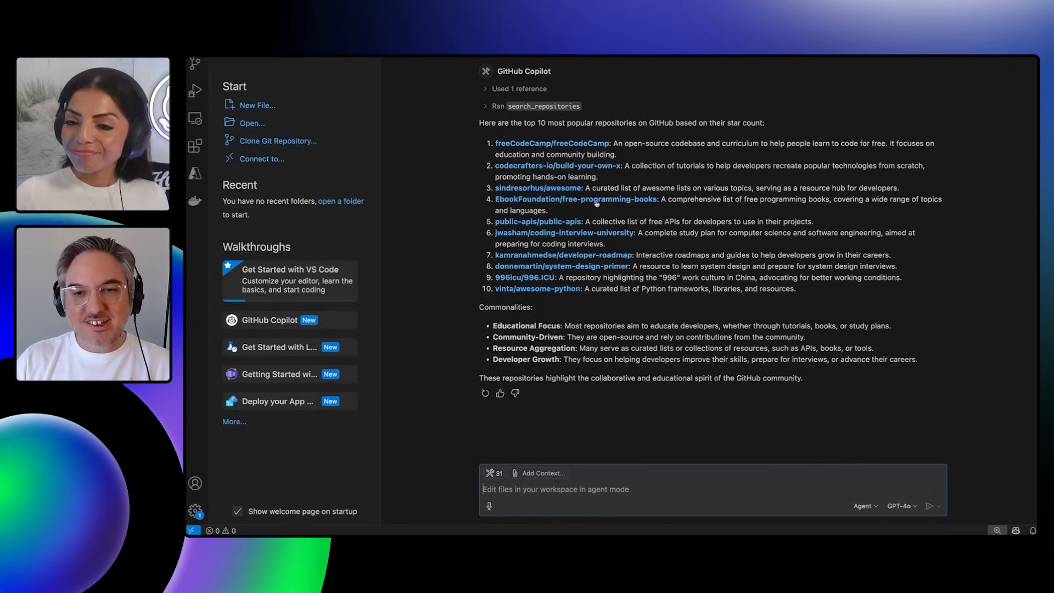
mouse_move(575, 199)
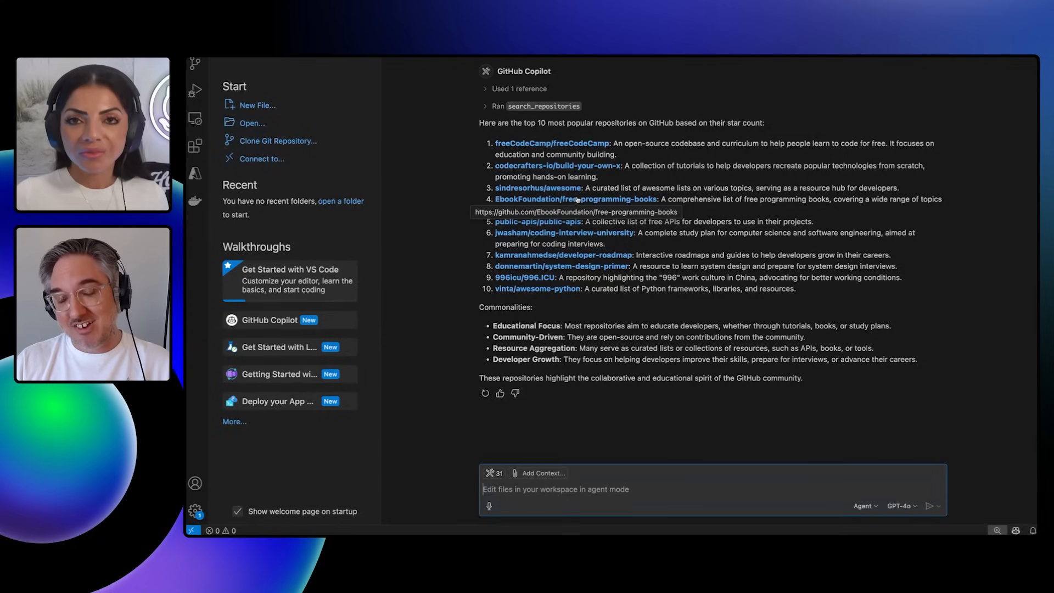
mouse_move(469, 247)
text(Summarize the changes in the github/github-mcp-server repo since the v0.1.0 release)
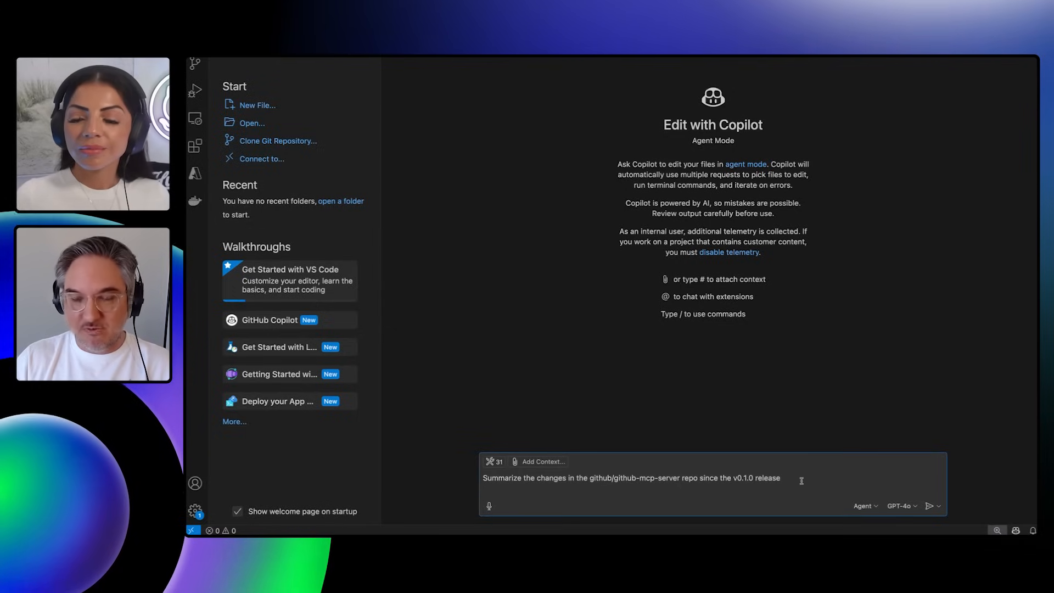
Submit the request summarizing github-mcp-server changes since v0.1.0
click(931, 505)
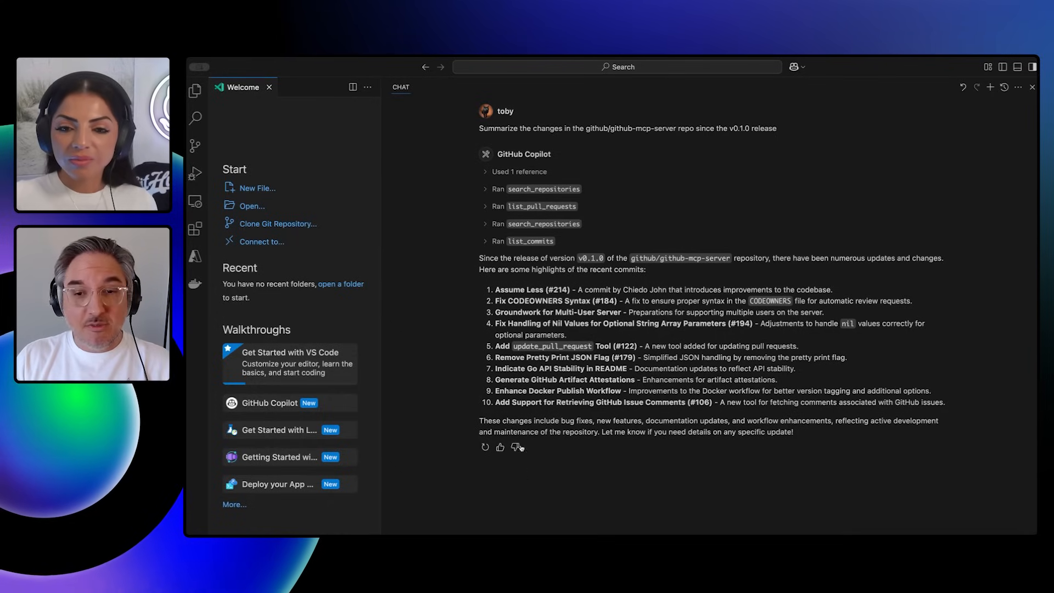
mouse_move(419, 349)
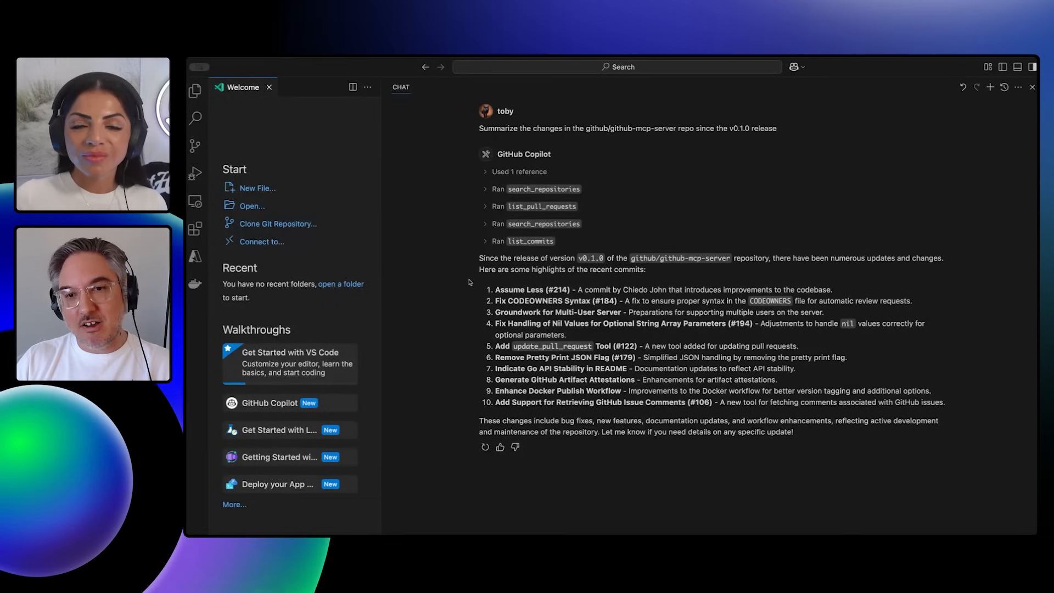
mouse_move(404, 272)
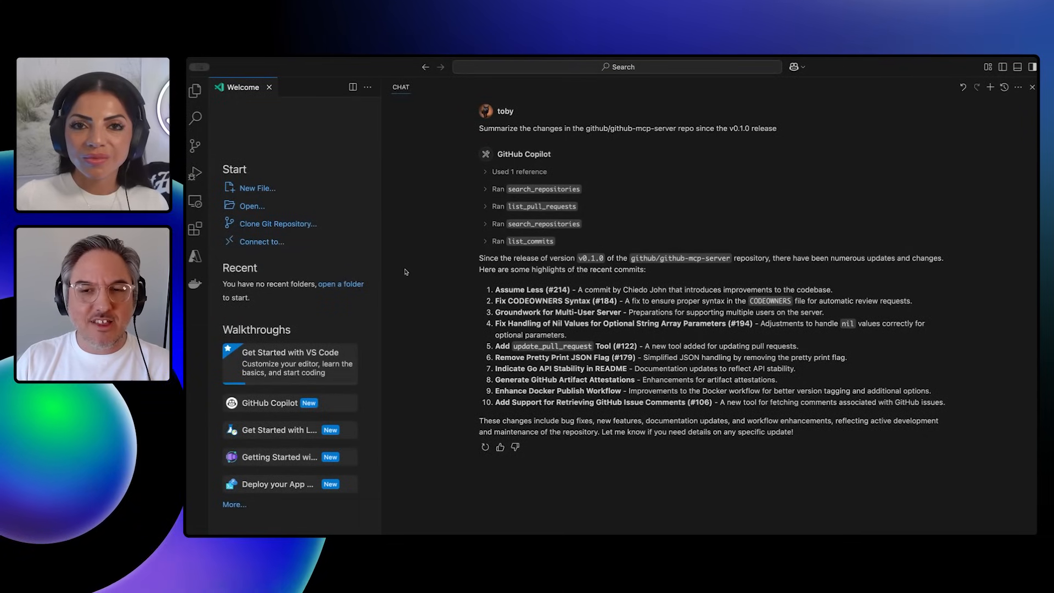
mouse_move(395, 270)
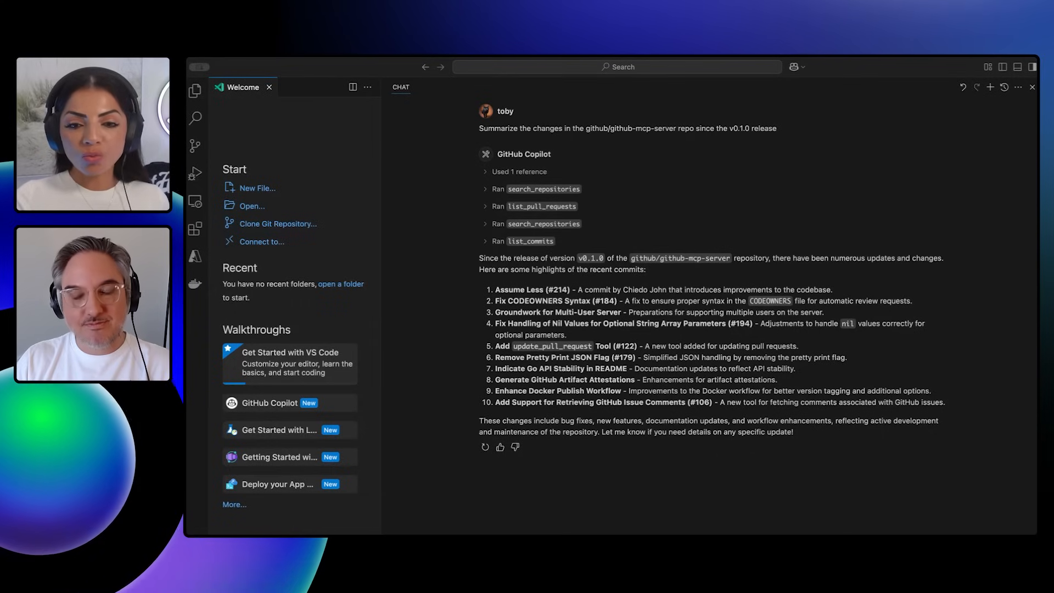
mouse_move(662, 192)
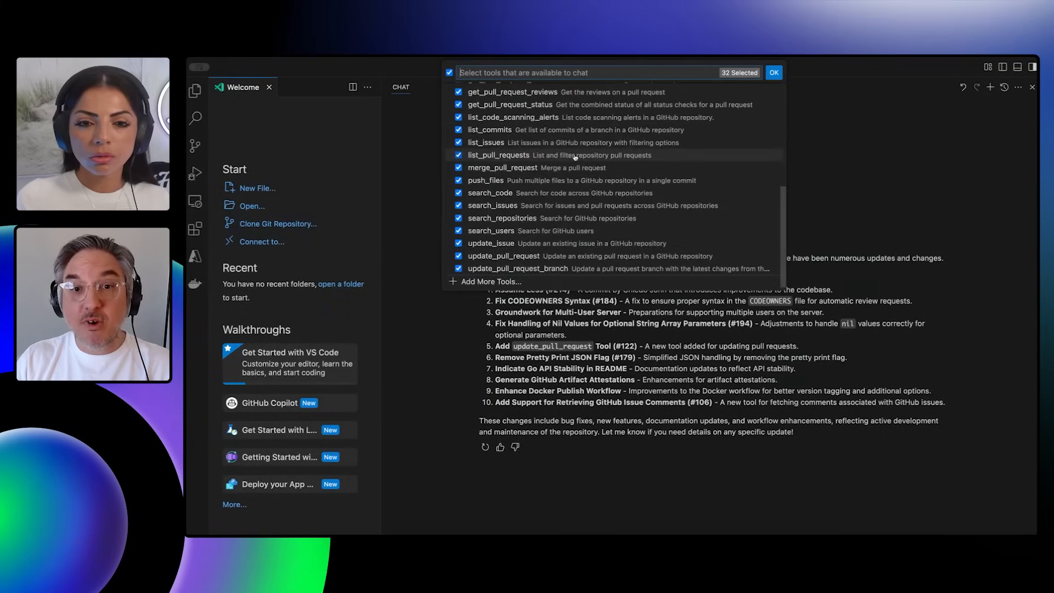
Confirm the 32 selected GitHub tools and close the tool picker
click(773, 72)
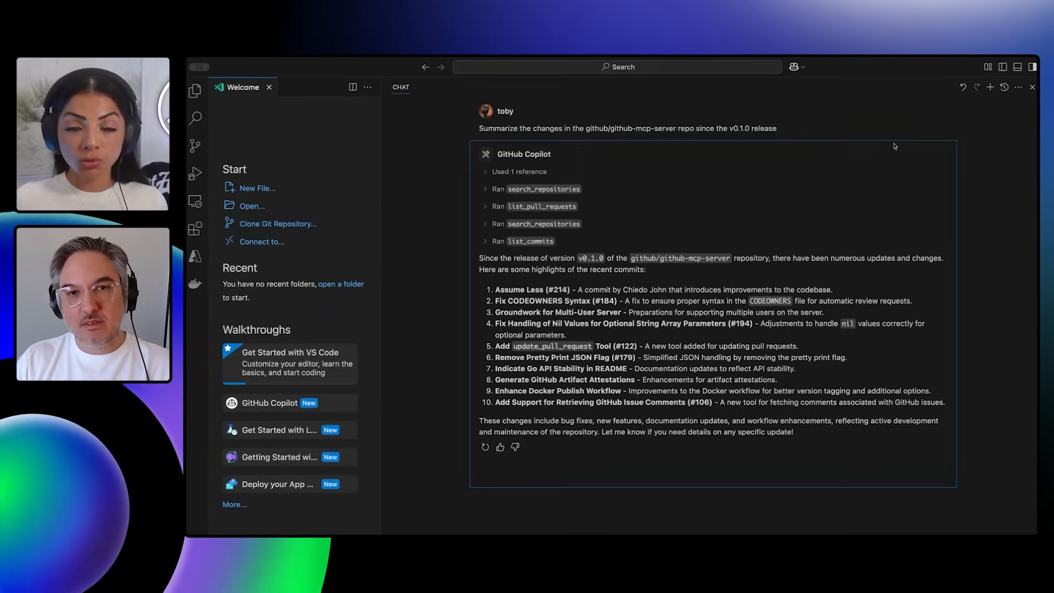
mouse_move(689, 158)
text(Rate the open pull requests on the github/github-mcp-server repo based on how cool you think they are)
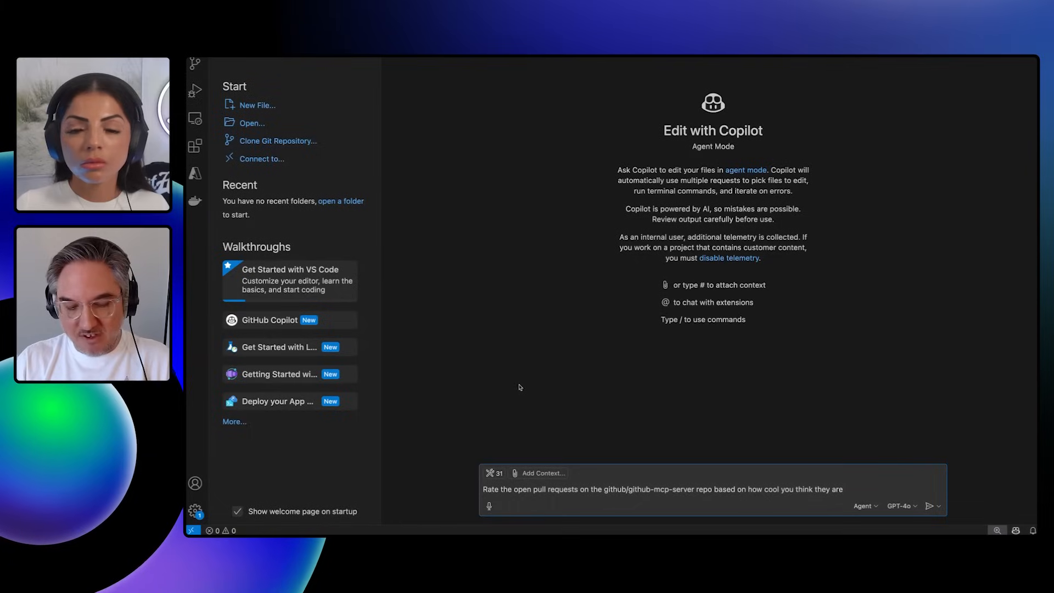
Send the prompt rating github-mcp-server's open pull requests by coolness
click(930, 506)
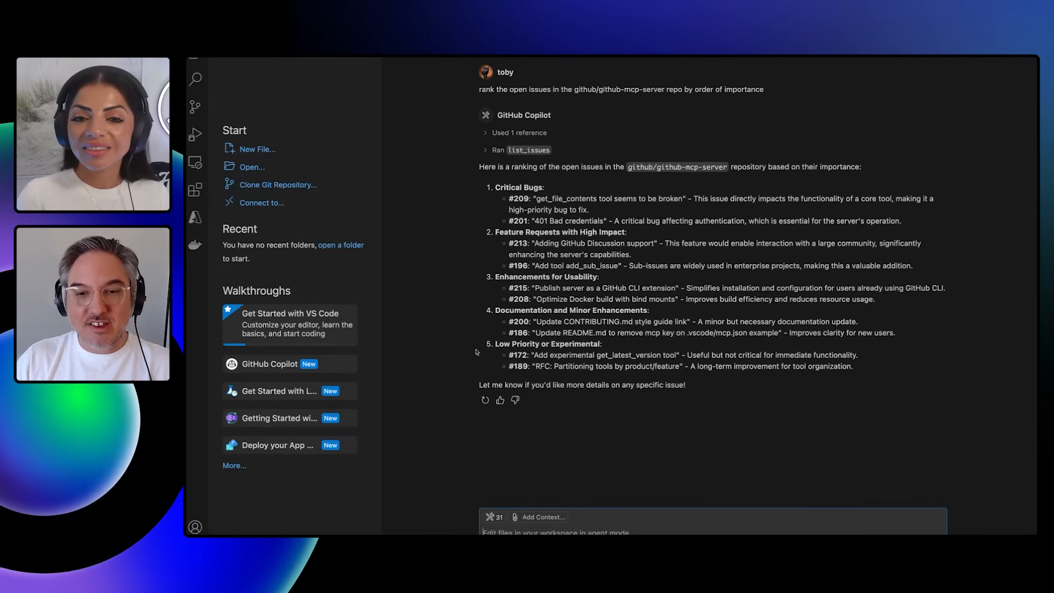
mouse_move(414, 237)
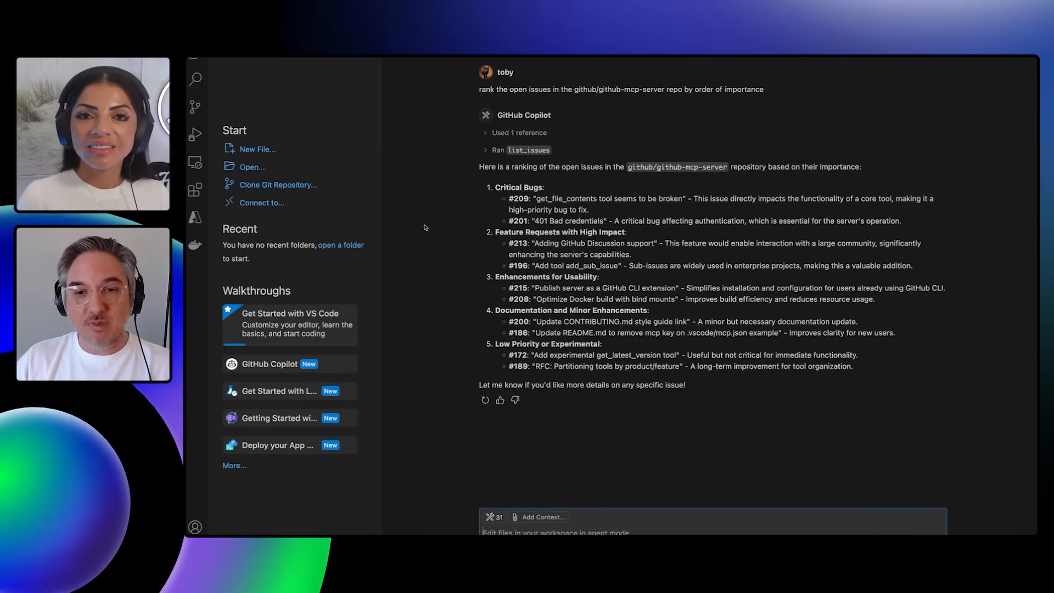
mouse_move(602, 327)
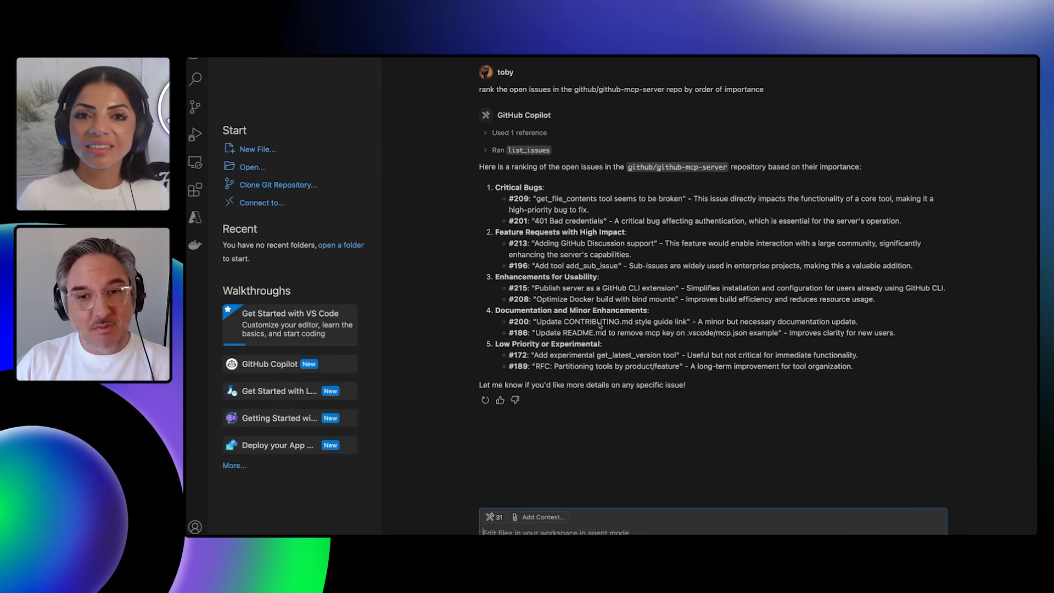
mouse_move(559, 304)
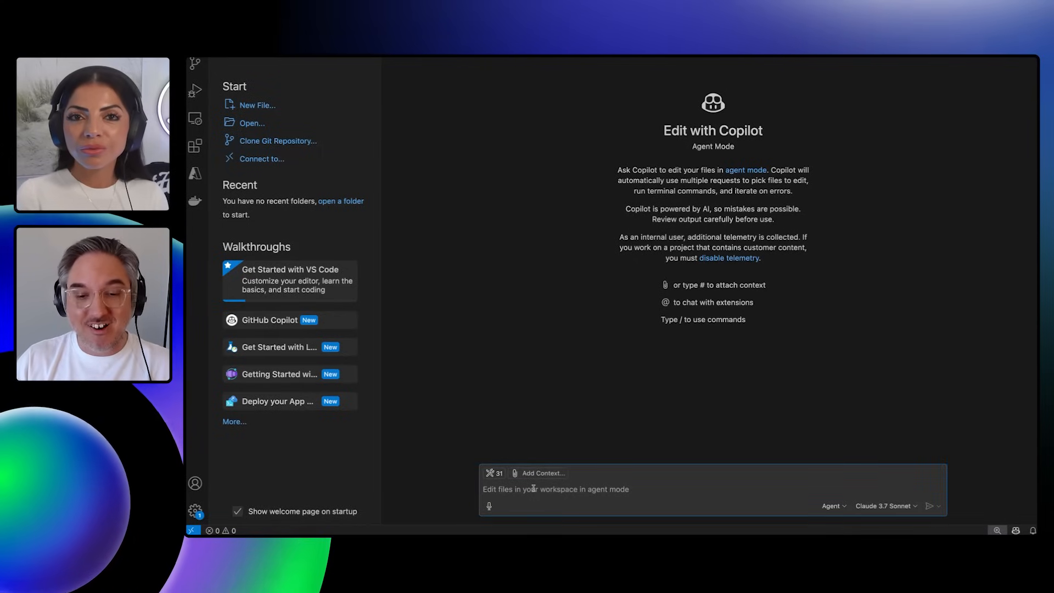
Send the editorialized GitHub history prompt and scroll through Copilot's developer-journey reply
click(932, 506)
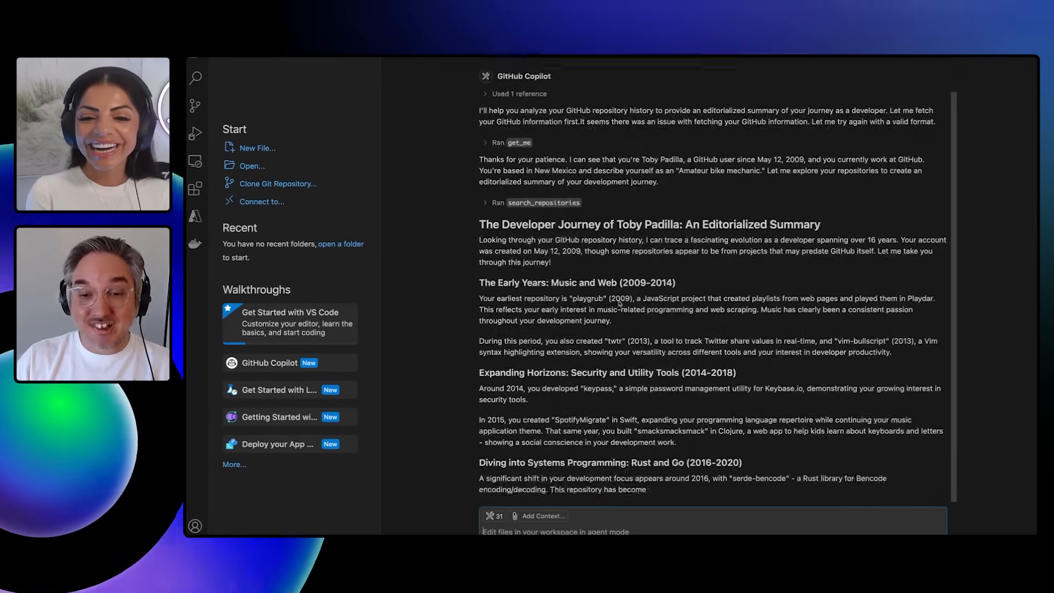
scroll(down, 3)
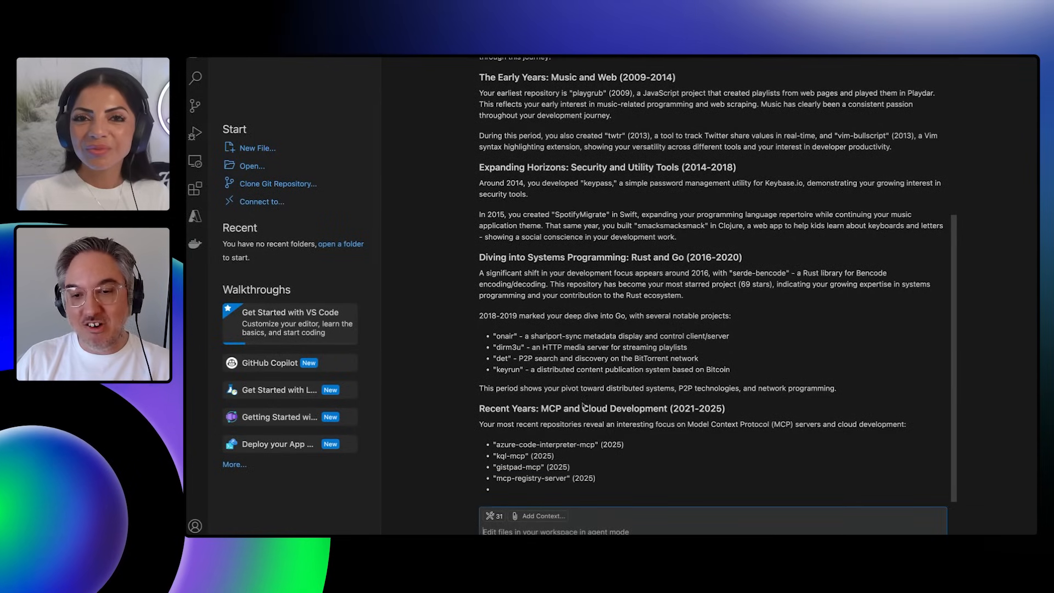
scroll(down, 3)
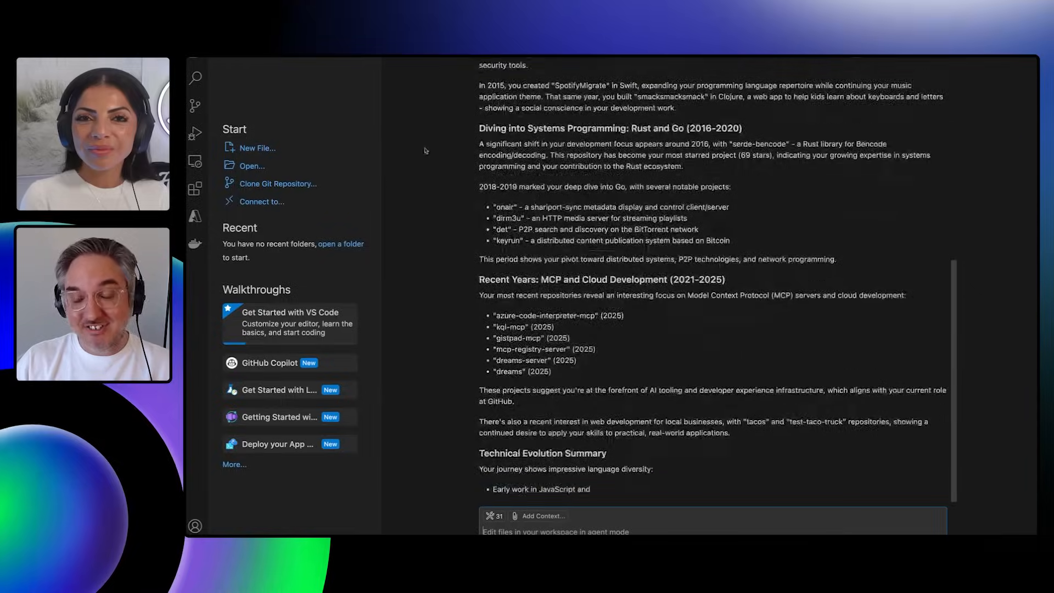
scroll(down, 3)
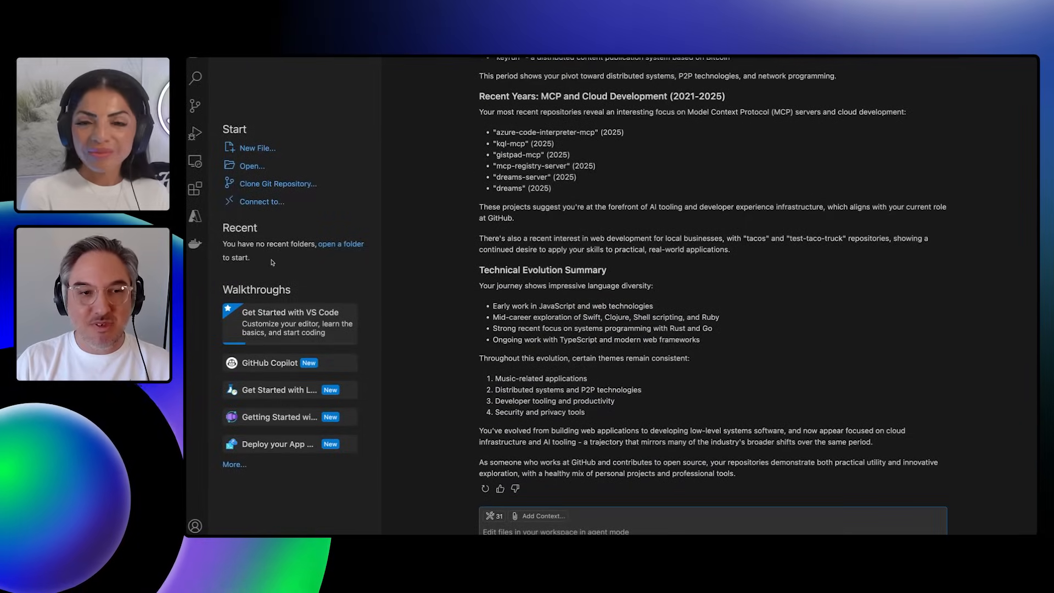